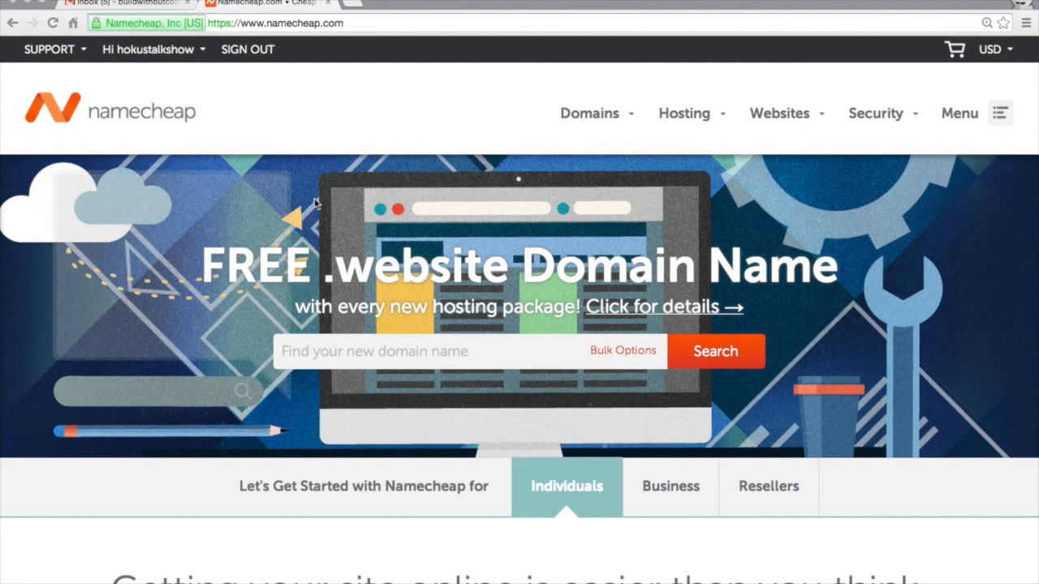
pyautogui.moveTo(201, 55)
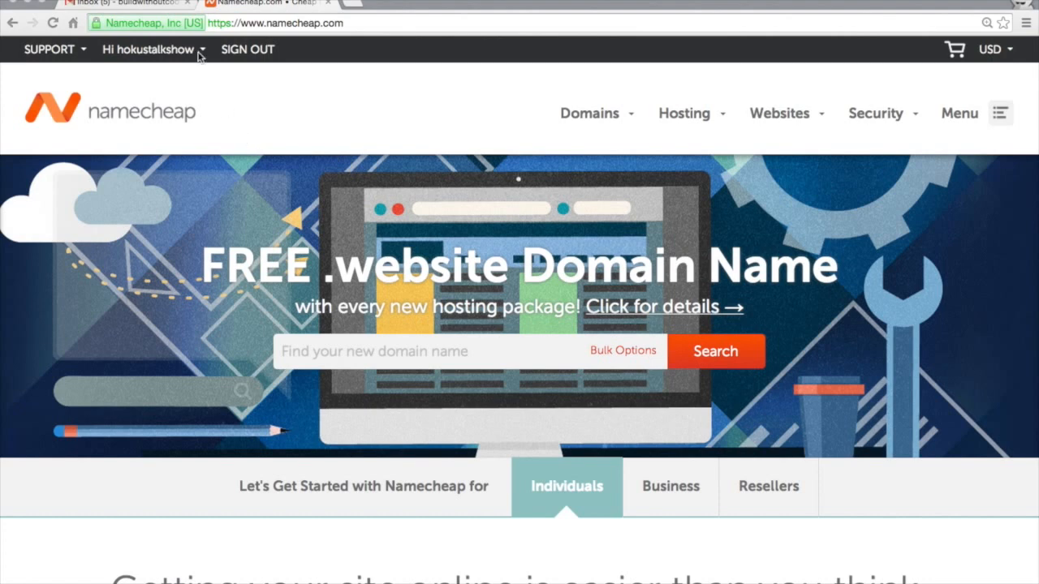
# Step: Choose Manage Domains from the account dropdown to list buildwithoutcode.com and buildwithwordpress.com
pyautogui.click(149, 50)
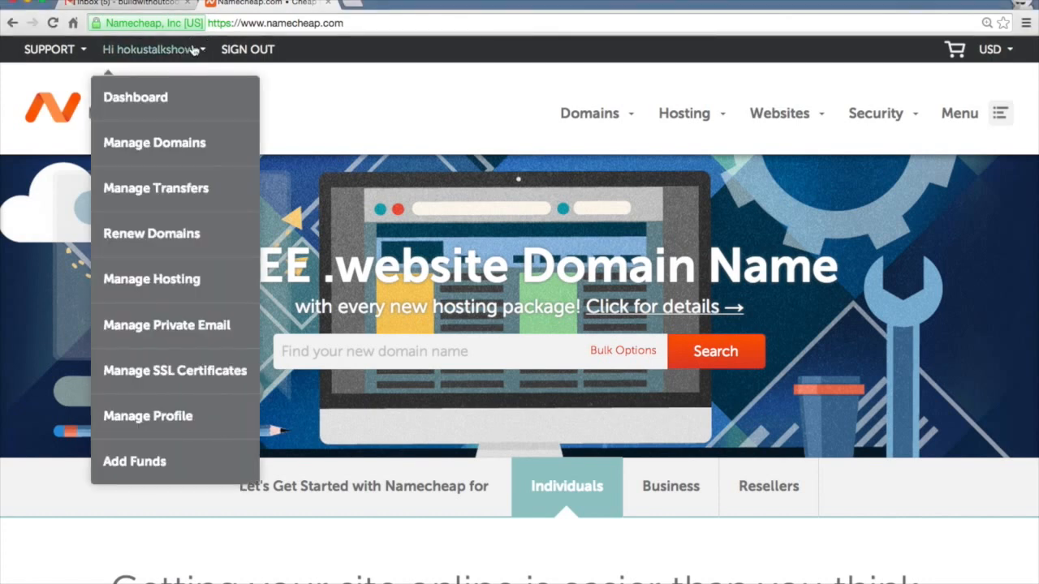
pyautogui.click(154, 142)
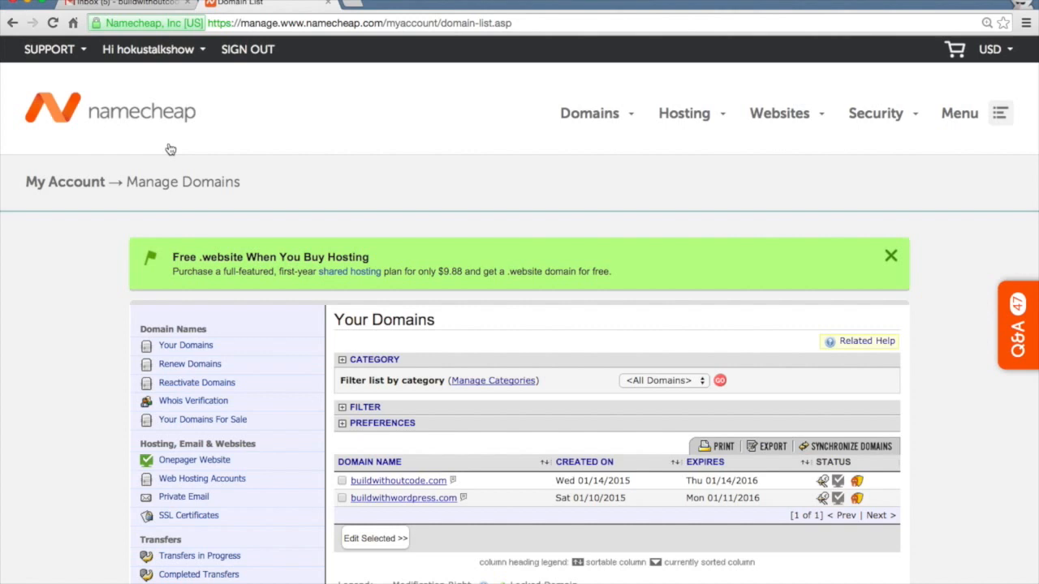
pyautogui.moveTo(397, 481)
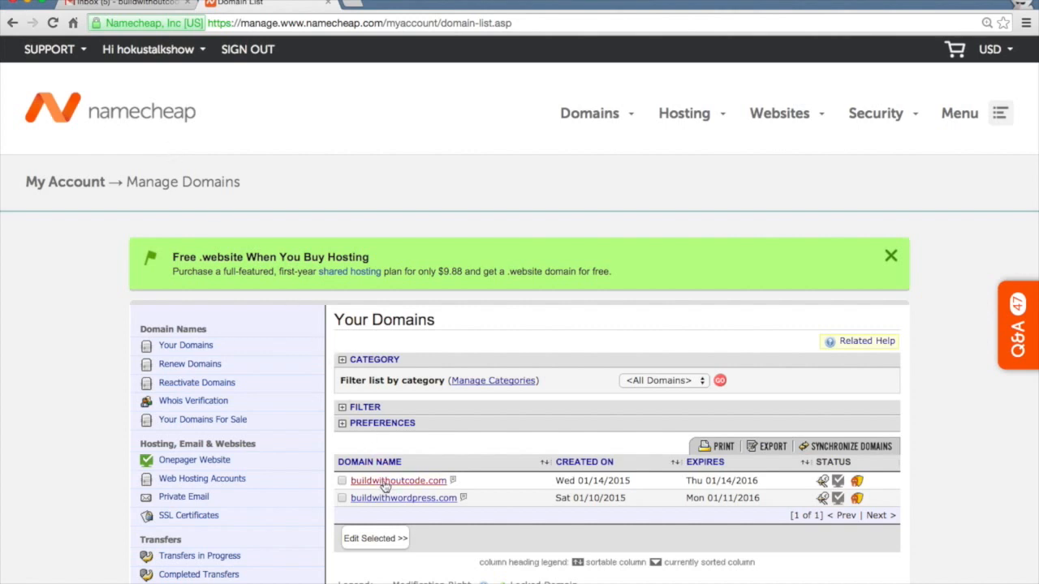
# Step: Open buildwithoutcode.com's Modify Domain page and its Transfer DNS to Webhost settings
pyautogui.click(398, 480)
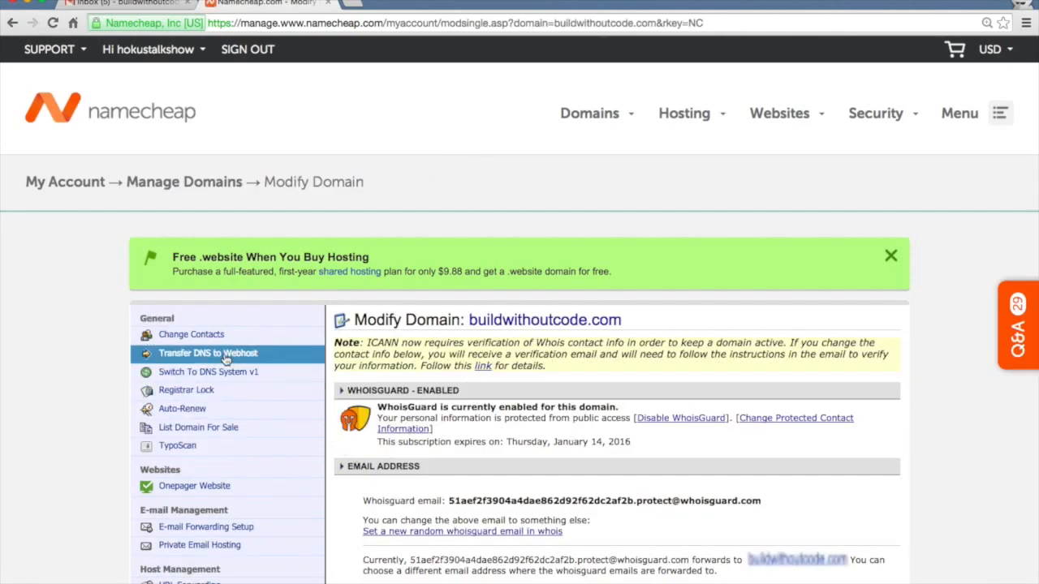
pyautogui.click(208, 353)
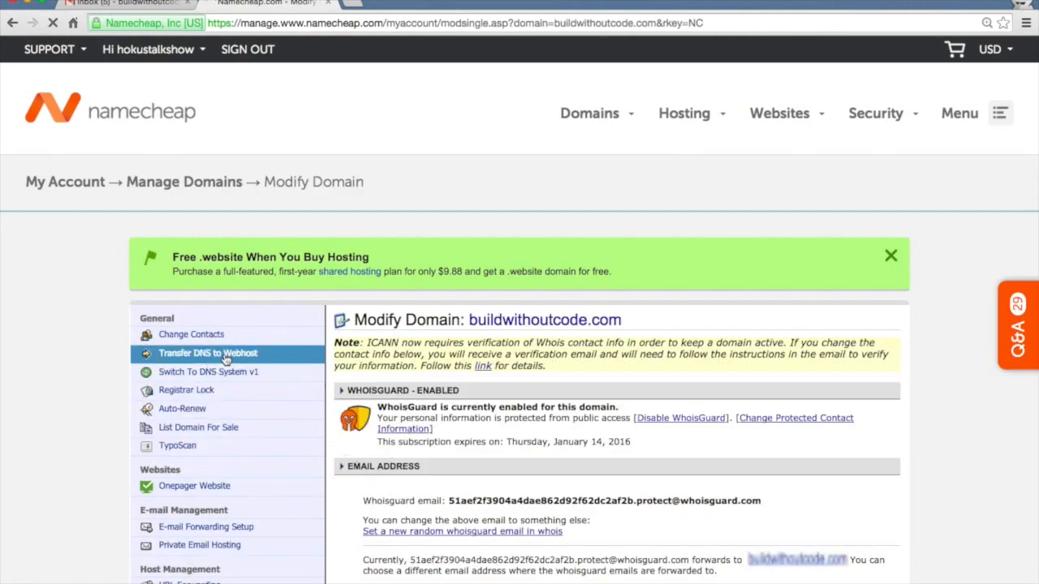
pyautogui.click(207, 352)
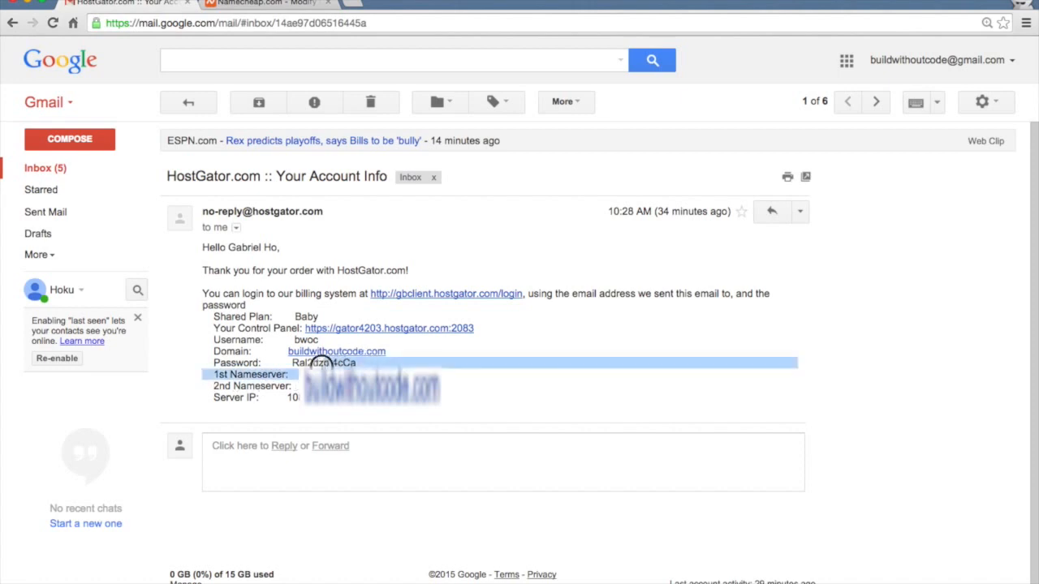
# Step: Enter HostGator's 1st and 2nd nameservers as buildwithoutcode.com's custom DNS servers and save
pyautogui.click(260, 3)
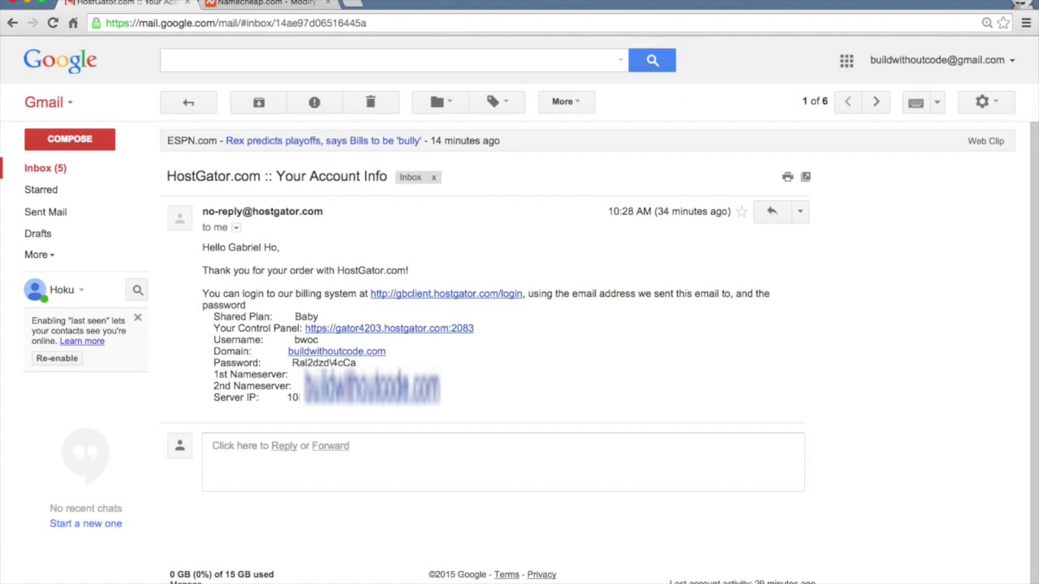
pyautogui.click(260, 3)
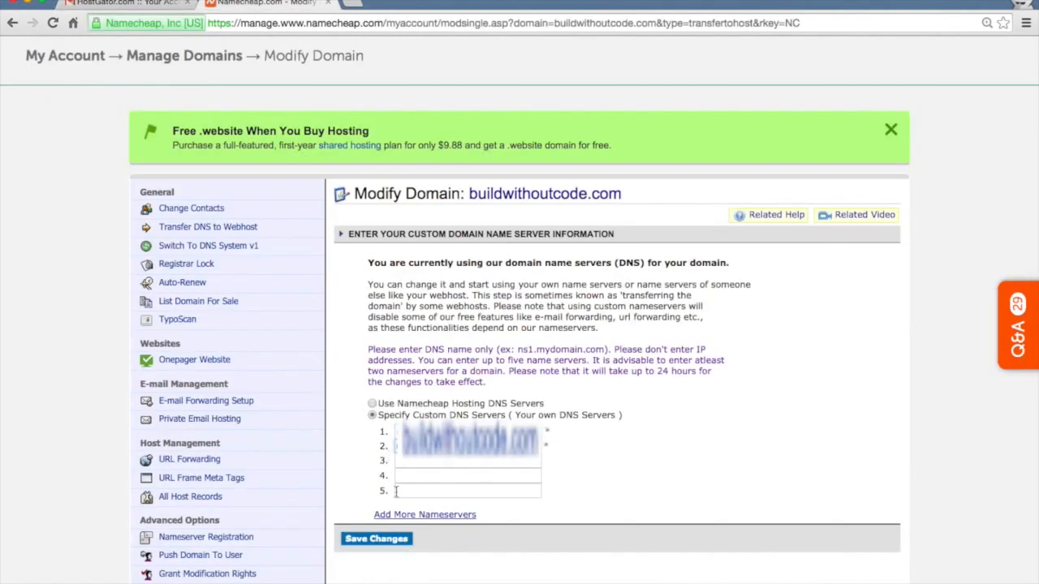
pyautogui.click(375, 538)
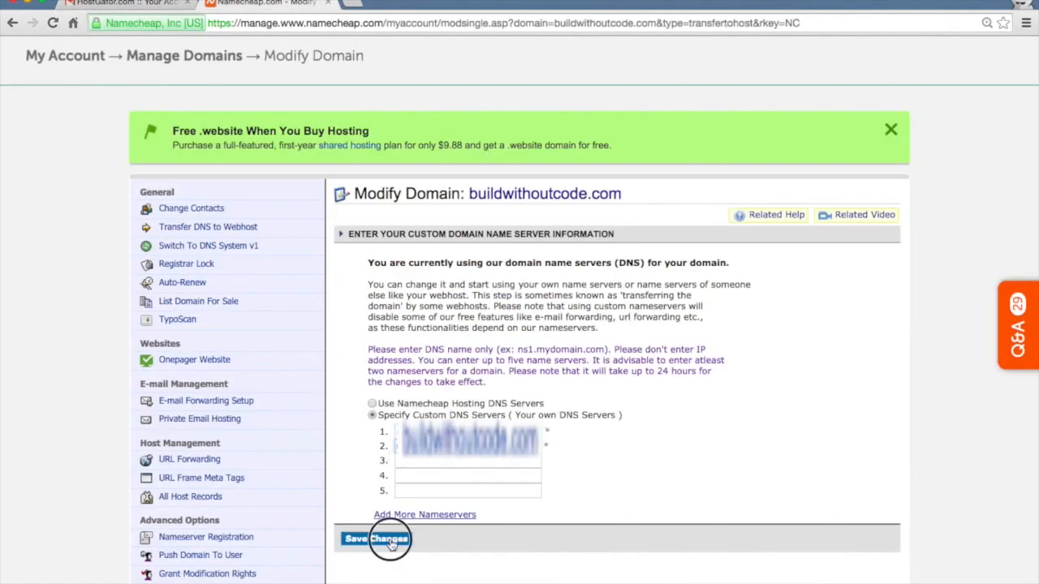